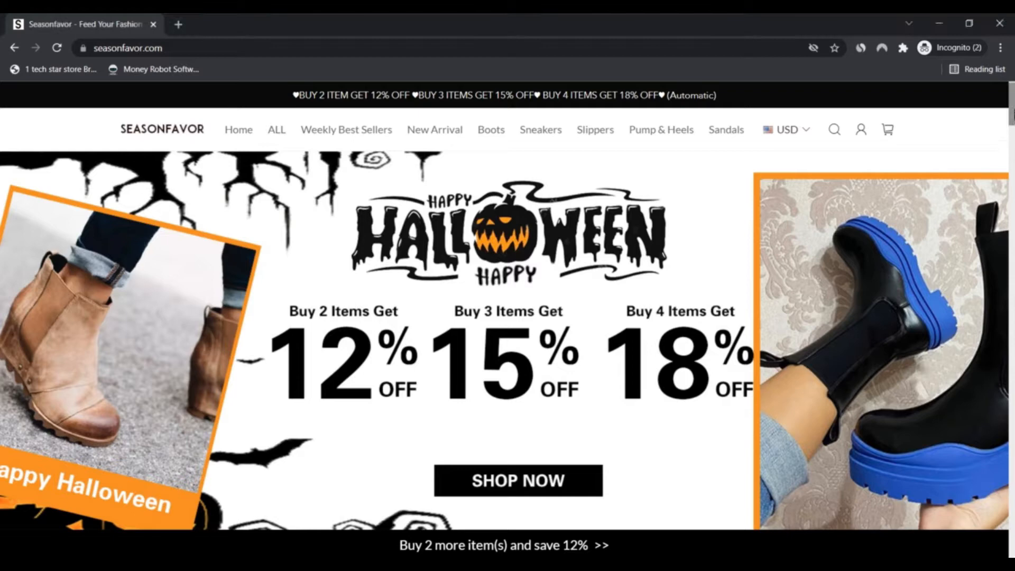
- Scroll from the Halloween banner through Weekly Best Sellers down to the GET 10% OFF first-order banner
scroll(down, 3)
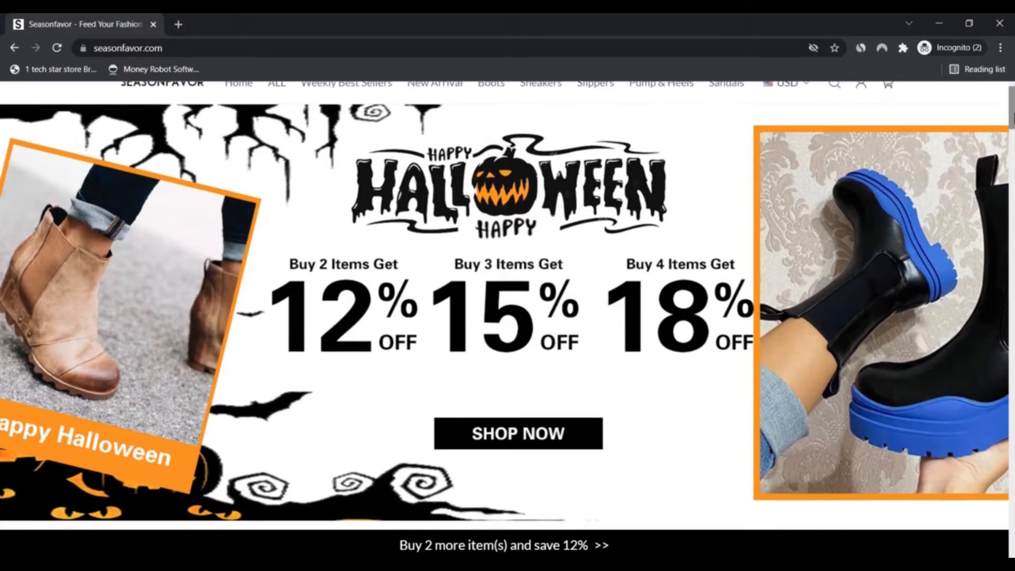
scroll(down, 3)
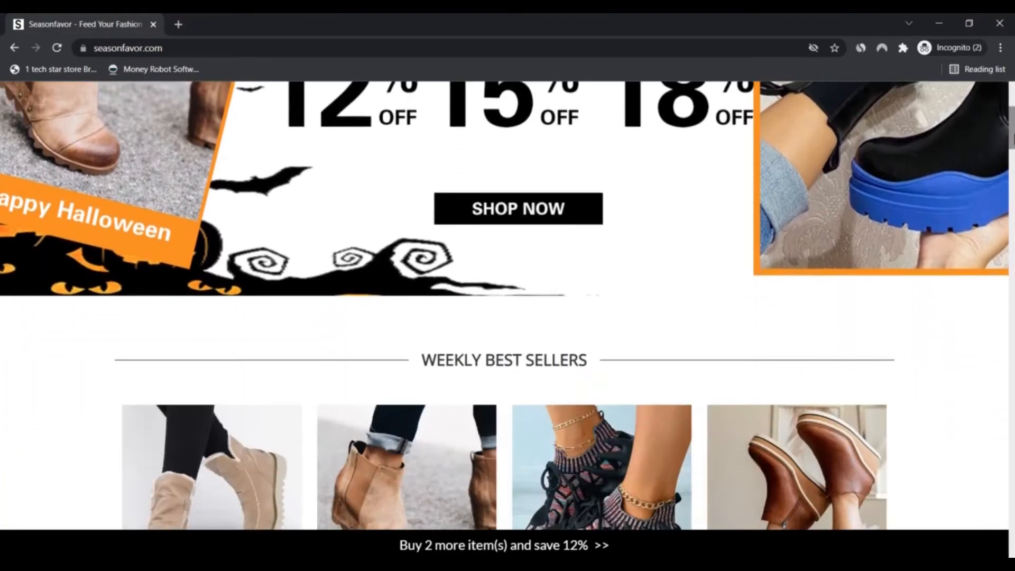
scroll(down, 3)
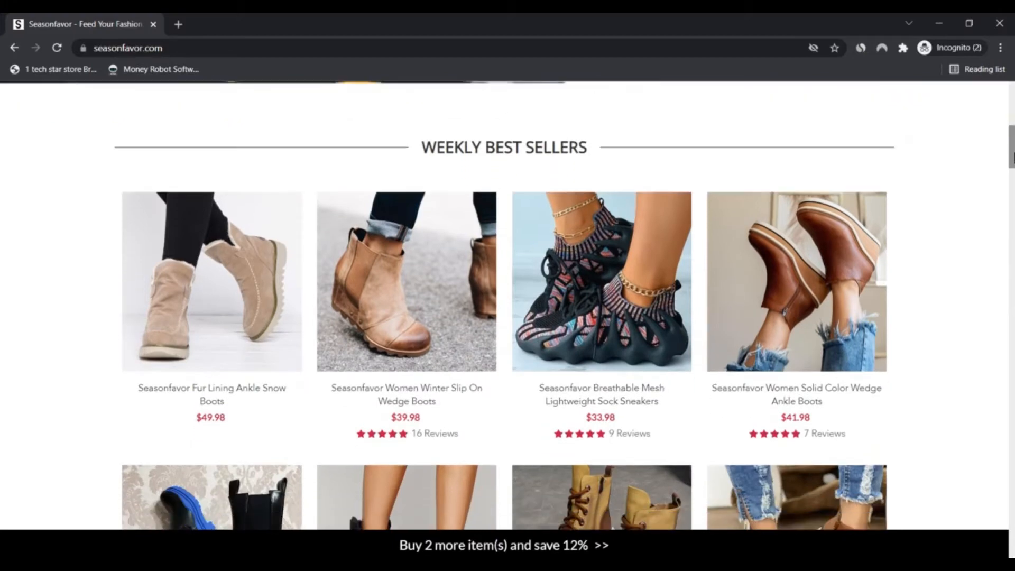
scroll(down, 3)
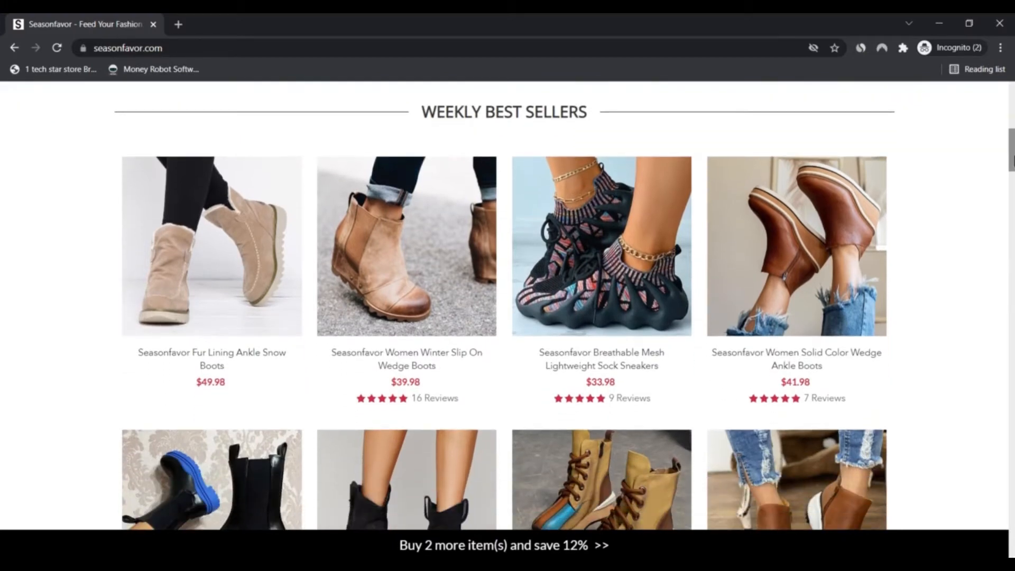
scroll(down, 3)
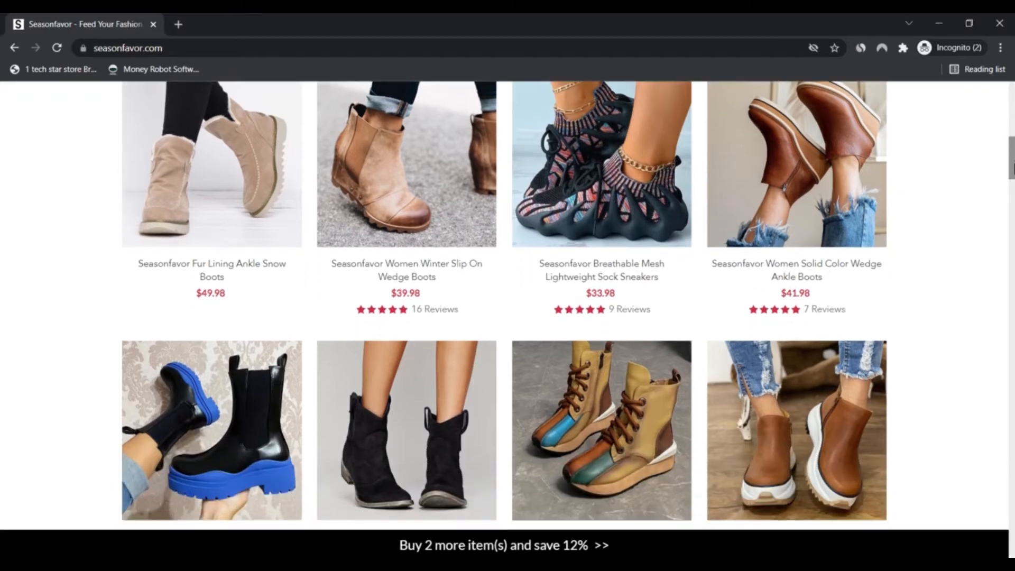
scroll(down, 3)
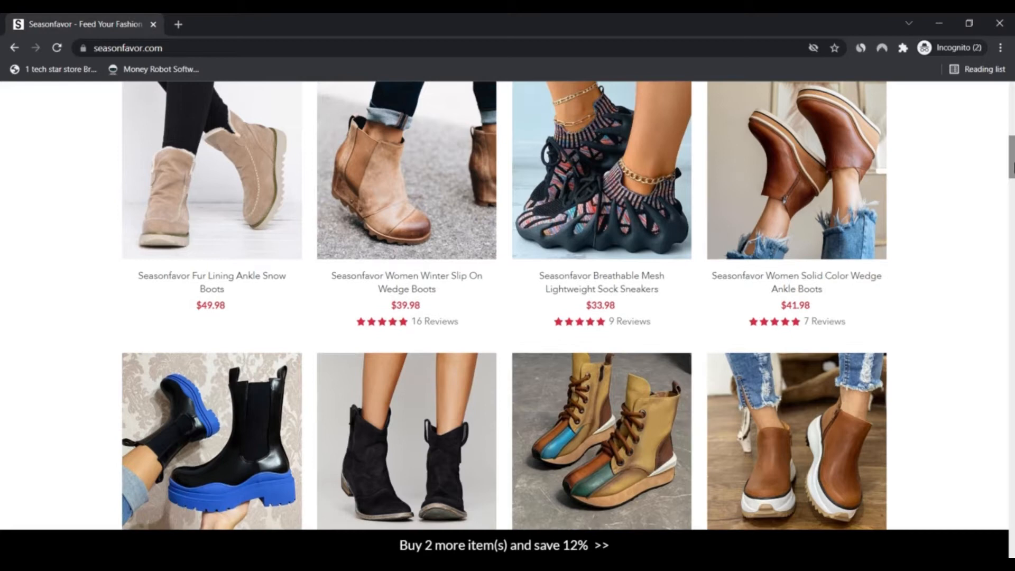
scroll(down, 3)
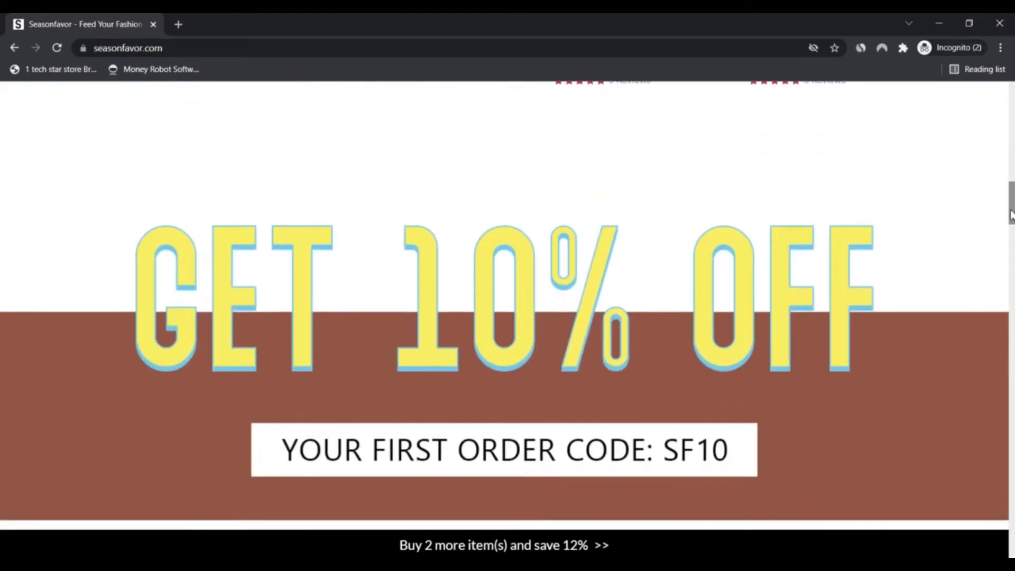
scroll(down, 3)
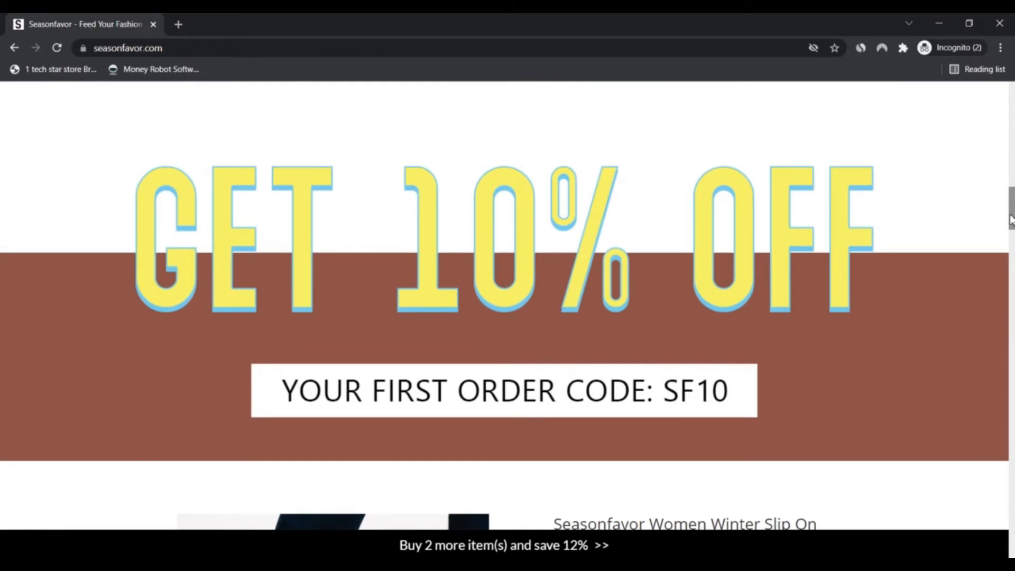
scroll(down, 3)
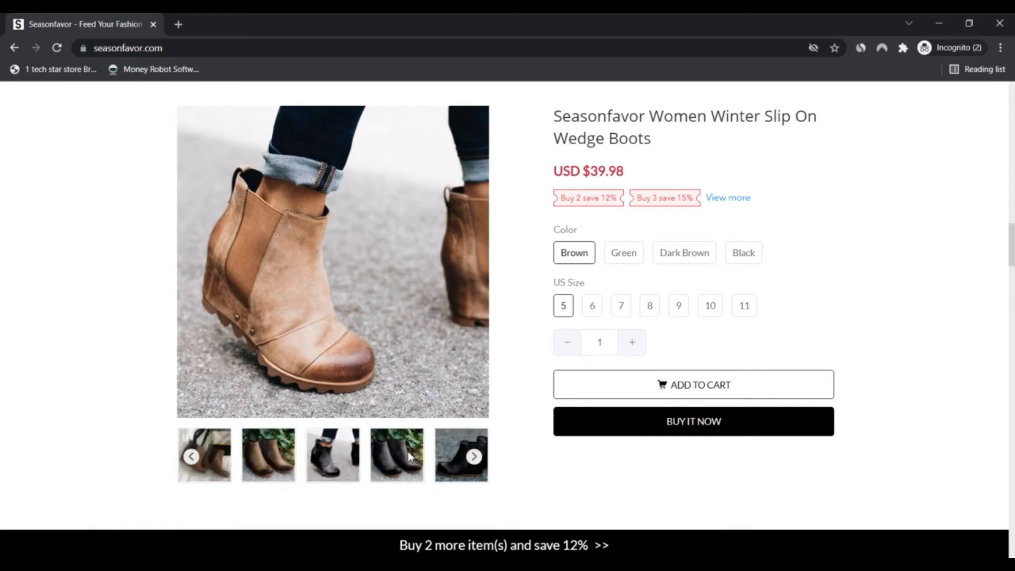
- Flip through the slip-on wedge boot photos, then show the black Solid Color Wedge Ankle Boots pair
click(192, 457)
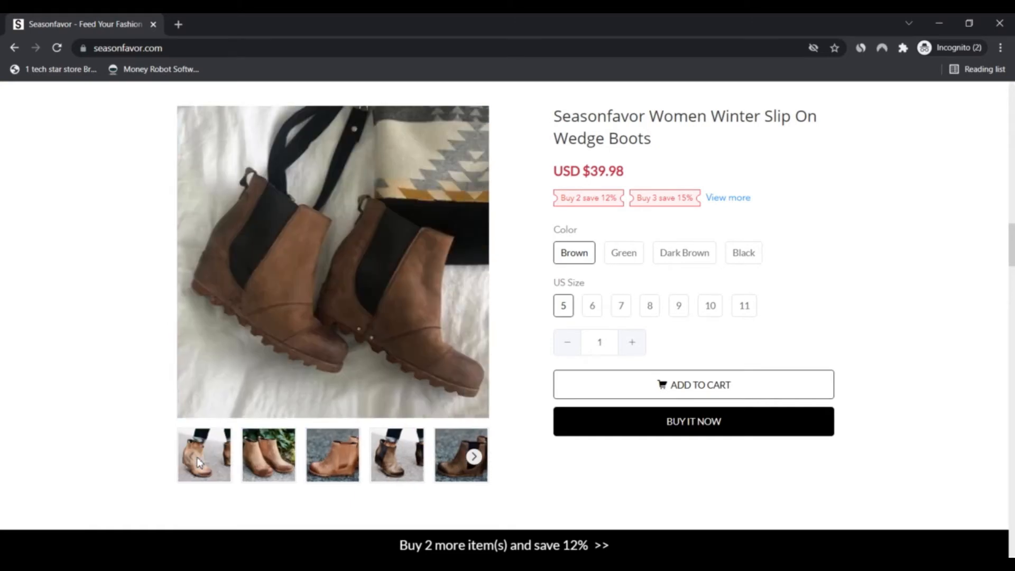
click(268, 455)
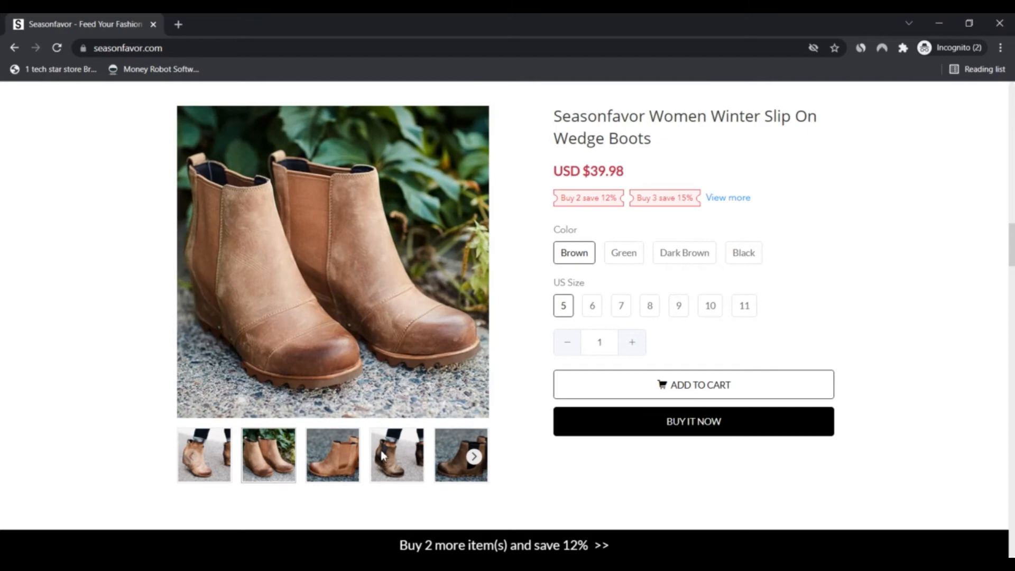
click(396, 455)
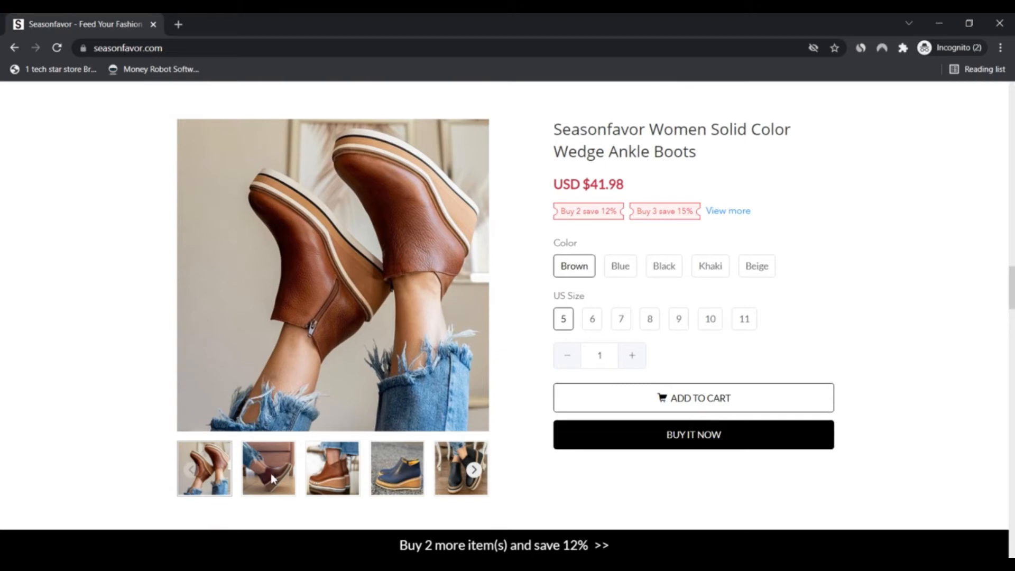
click(460, 469)
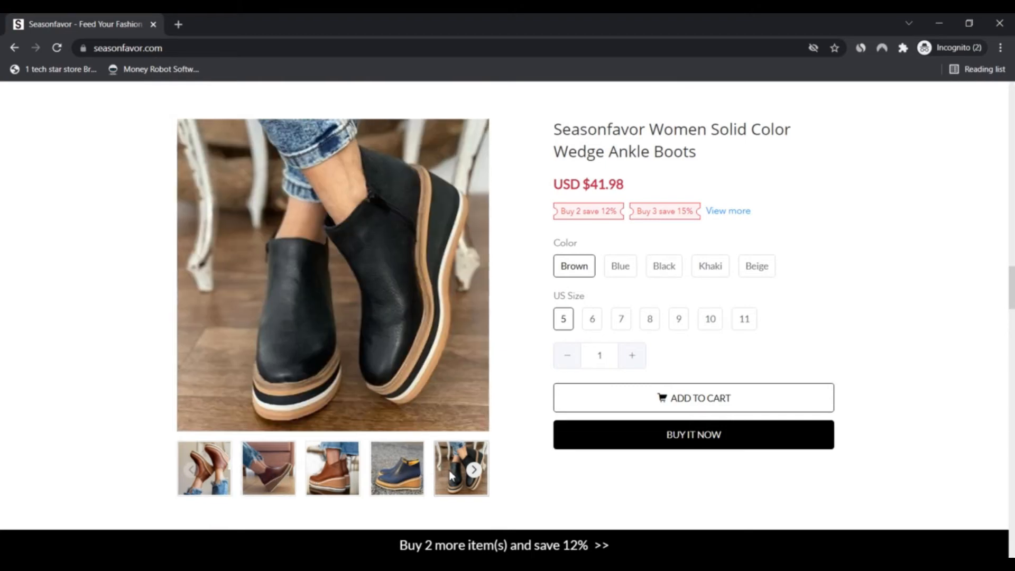
- Scroll down to the Fashion Boots grid of boots priced $45.98–$49.98
scroll(down, 3)
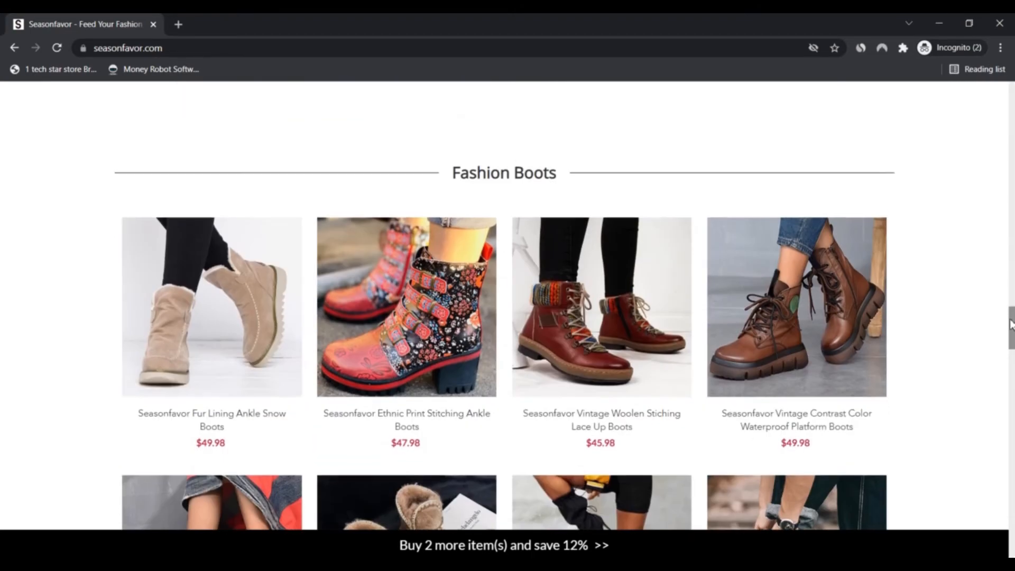
scroll(down, 3)
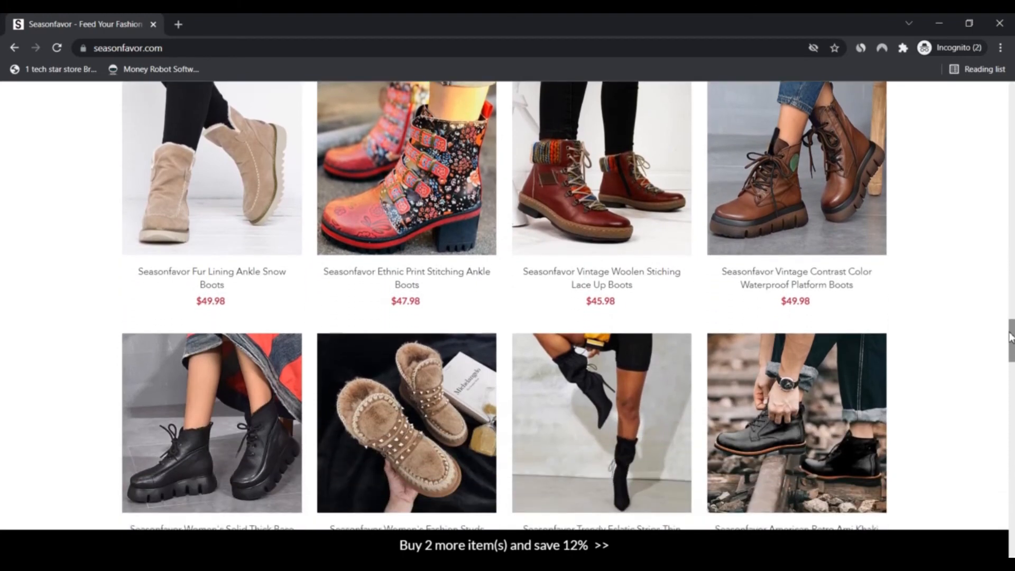
scroll(down, 3)
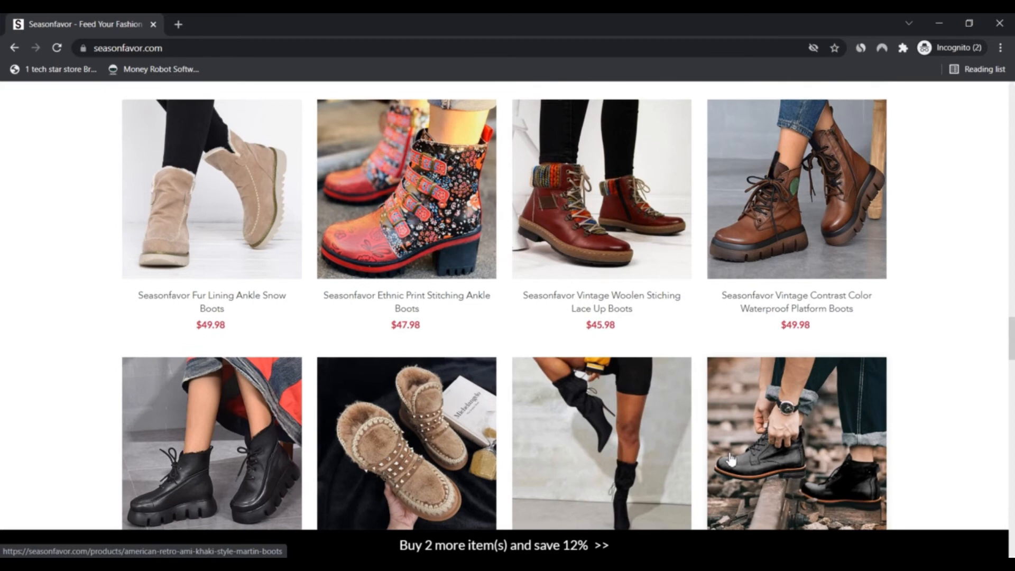
mouse_move(232, 288)
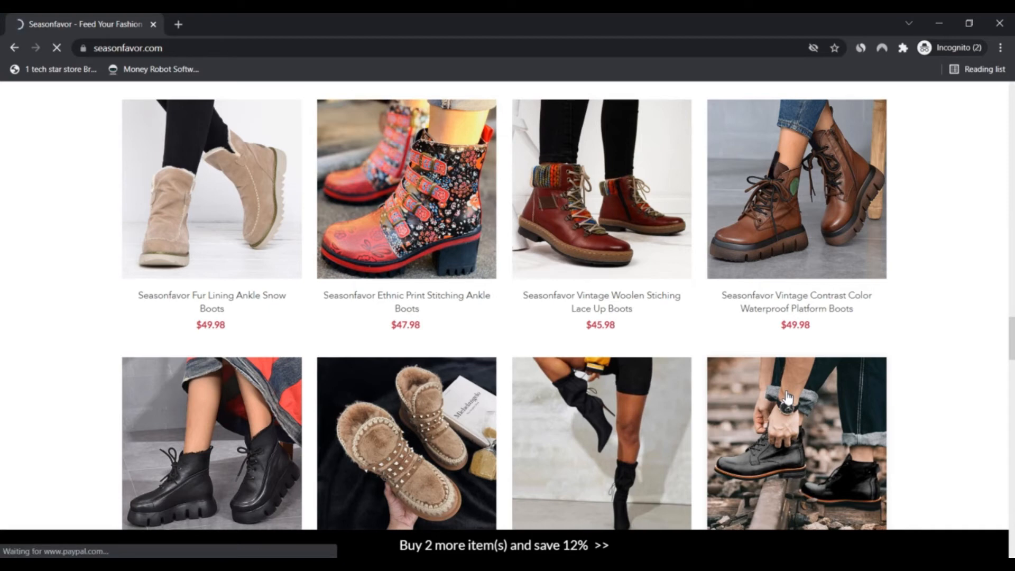
- View the American Retro Ami Khaki Style Martin Boots ($39.98) page, checking the brown and black photos
click(797, 443)
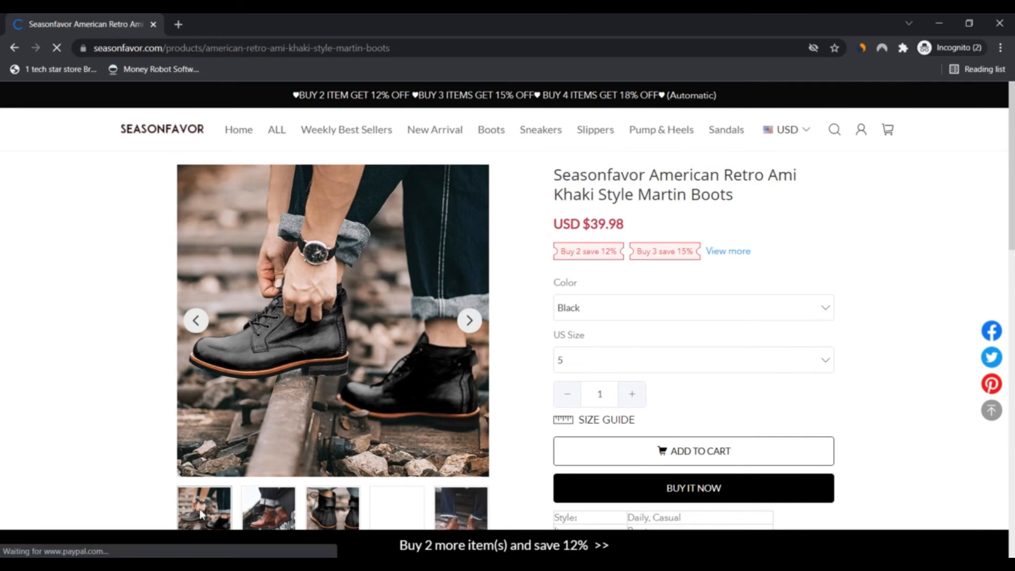
click(267, 509)
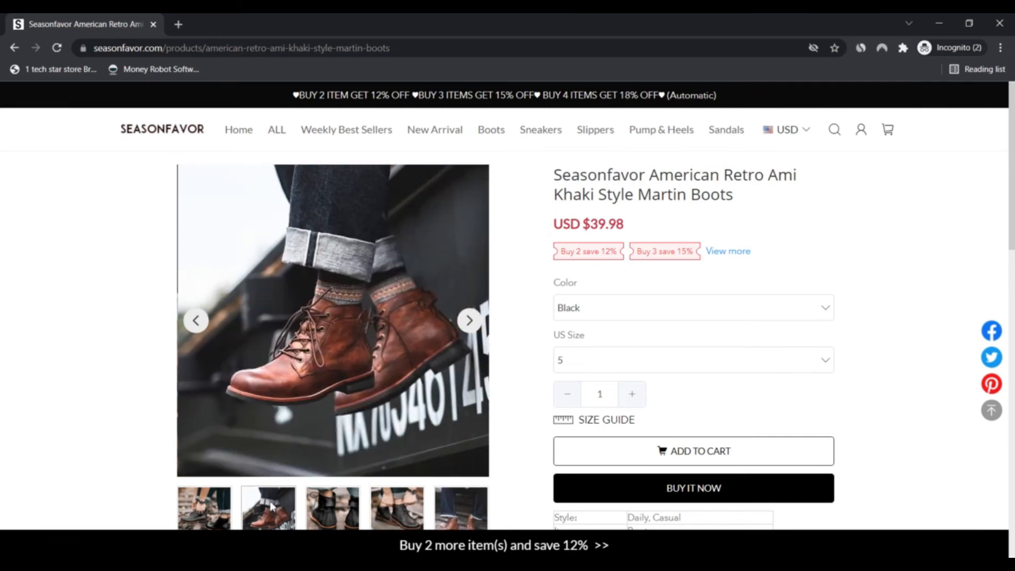
click(333, 509)
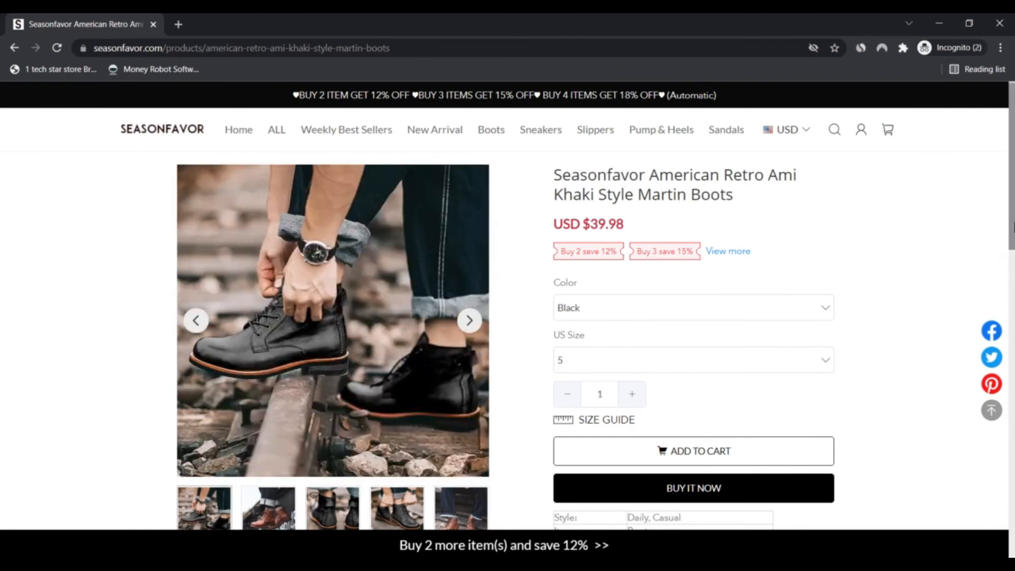
- Scroll down past the specifications table to the You Might Also Like suggestions
scroll(down, 3)
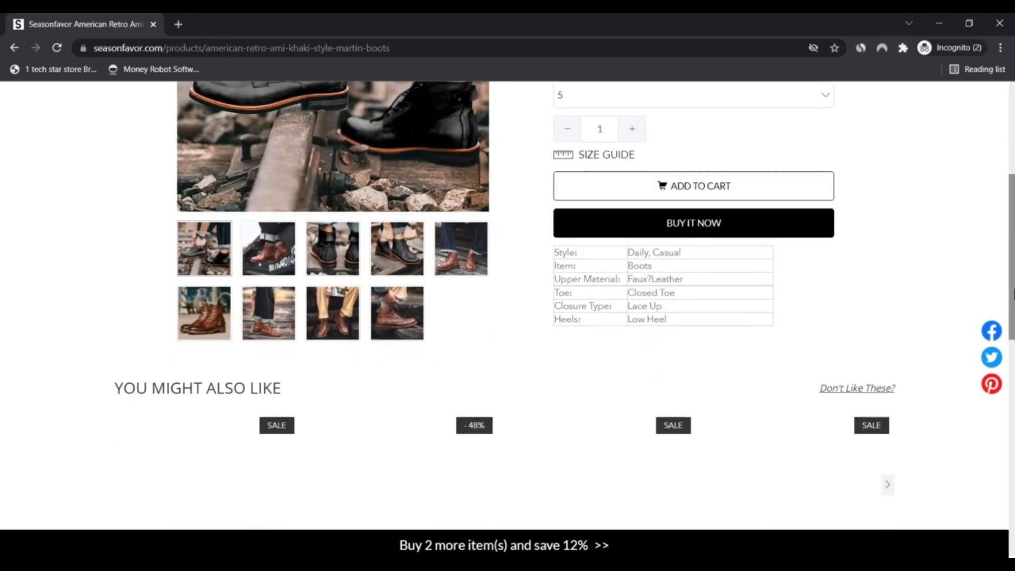
scroll(down, 3)
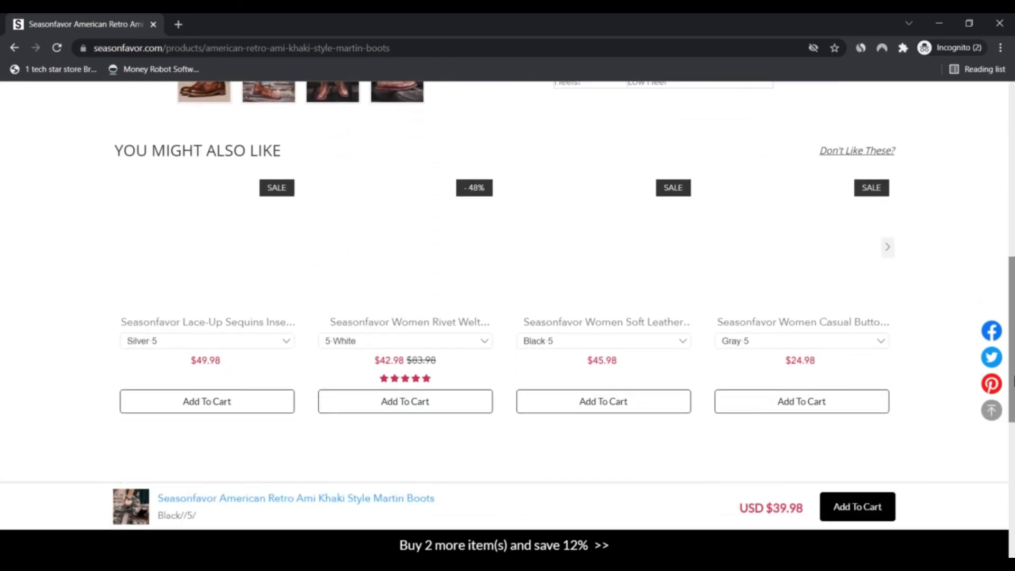